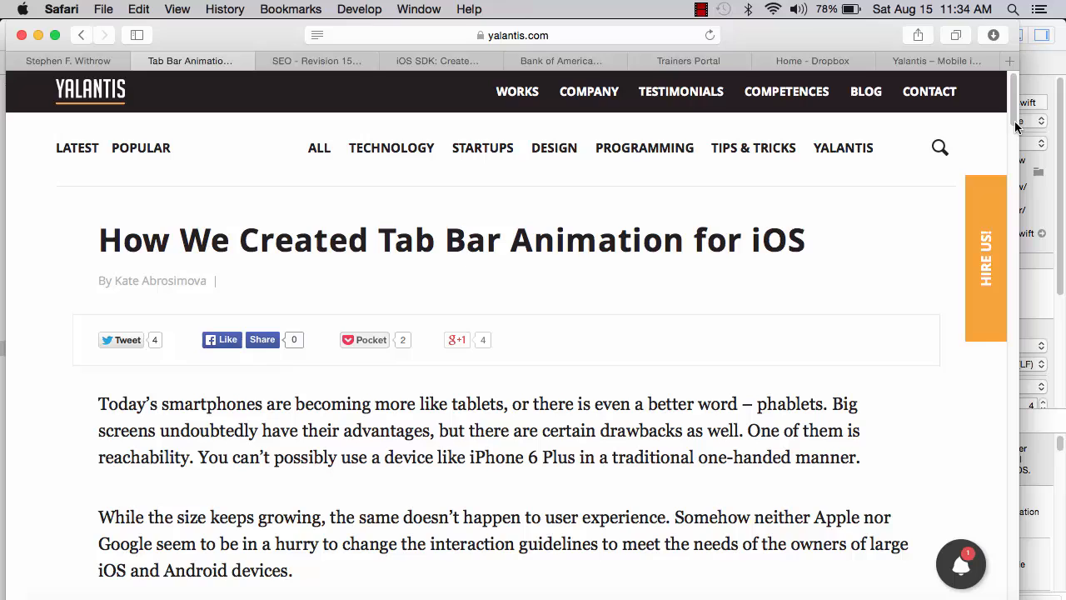
Scroll the Yalantis blog post down to the Folding Tab Bar Animation paragraph
{"action": "scroll", "scroll_direction": "down", "scroll_amount": 3}
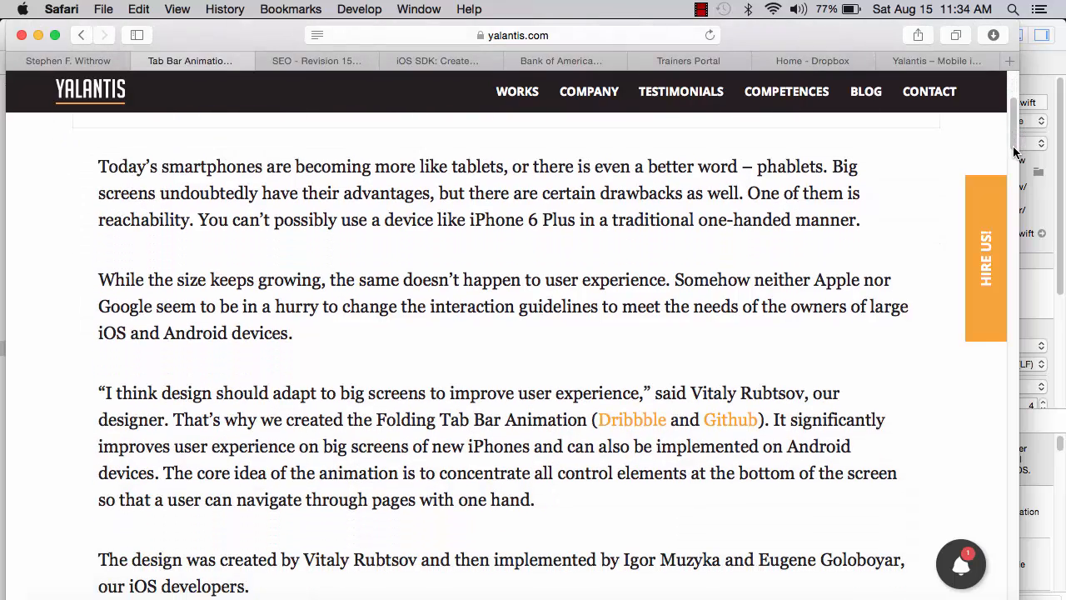
{"action": "scroll", "scroll_direction": "down", "scroll_amount": 3}
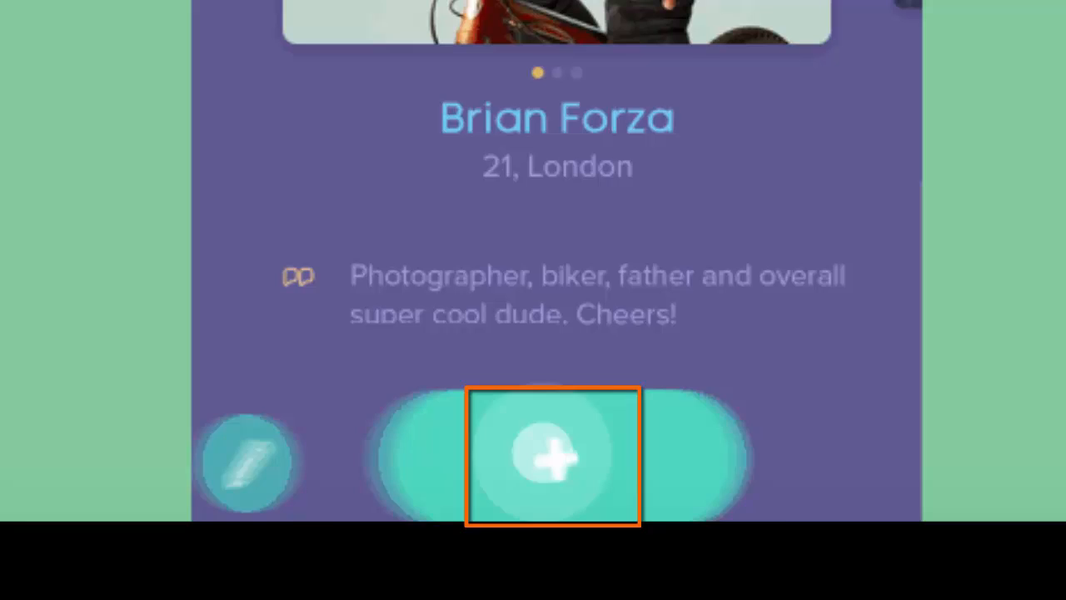
Play the article's demo of the tab bar folding open and closed on profile and chat screens
{"action": "left_click", "coordinate": [553, 456]}
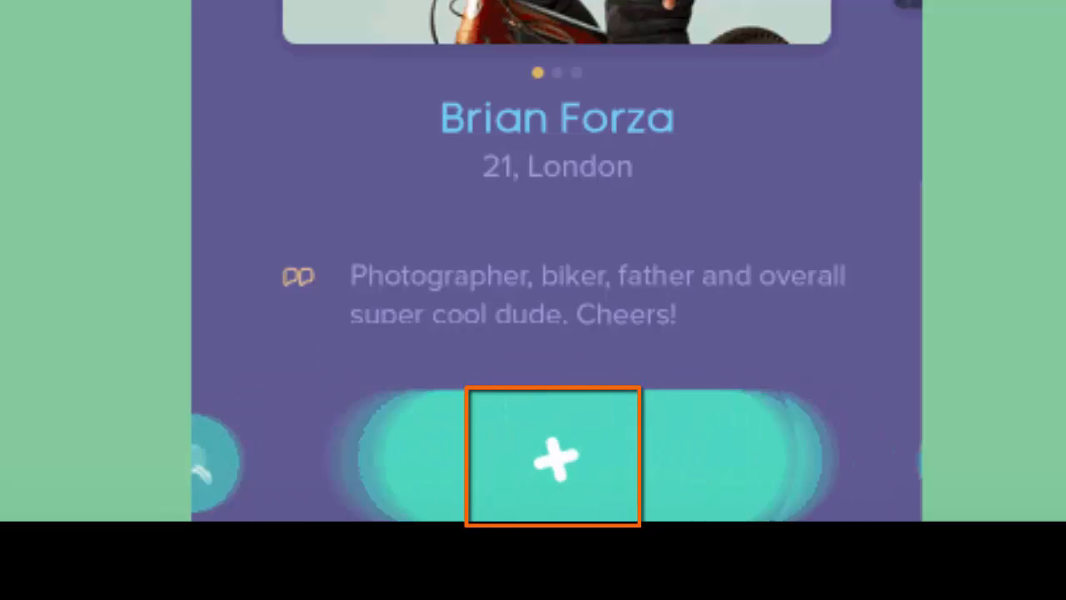
{"action": "left_click", "coordinate": [552, 457]}
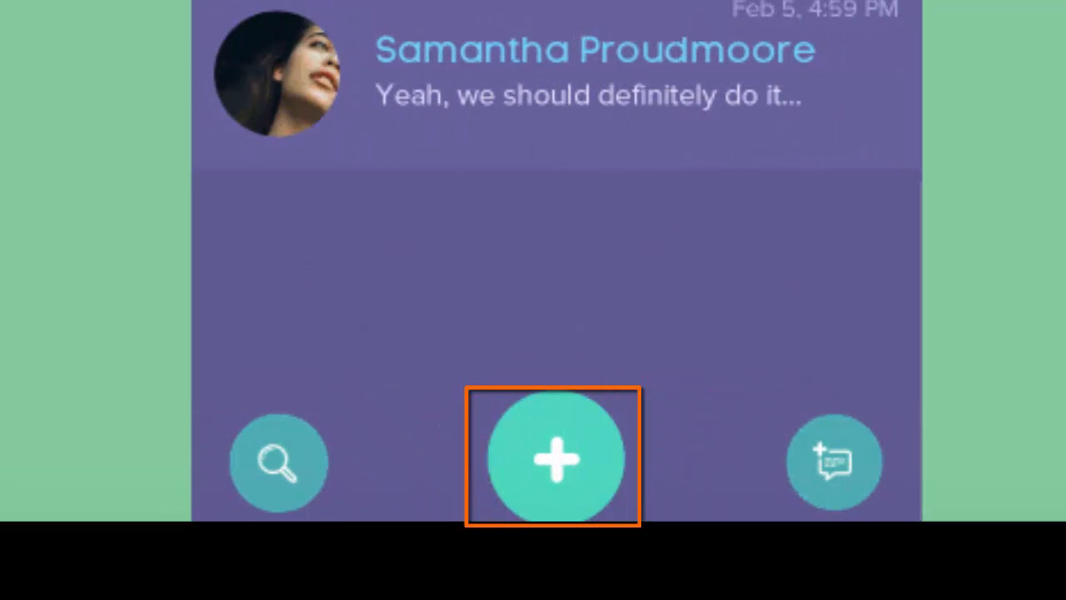
{"action": "left_click", "coordinate": [553, 456]}
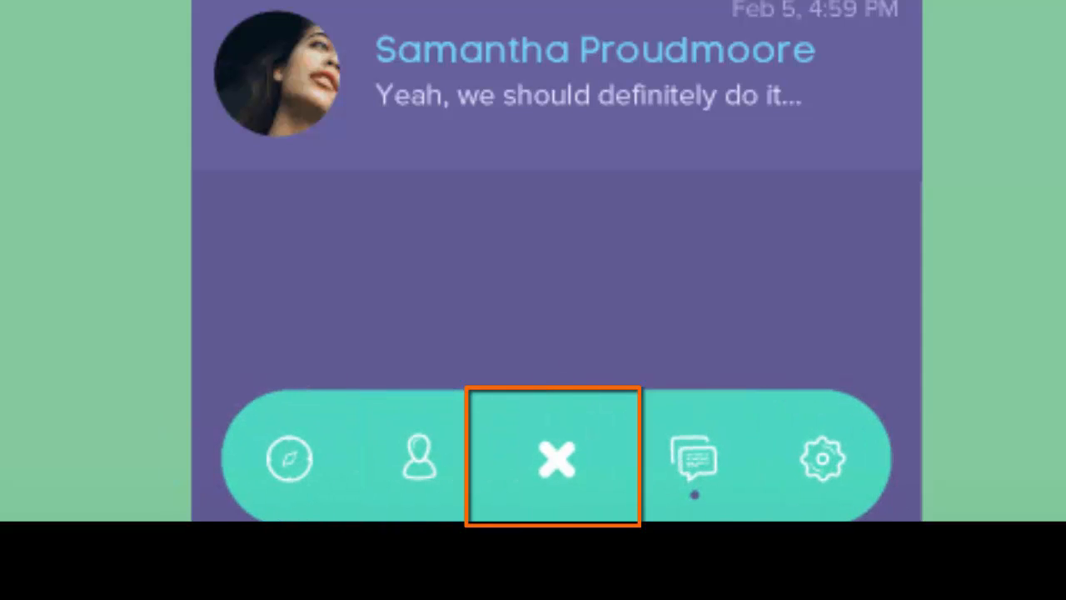
{"action": "left_click", "coordinate": [553, 459]}
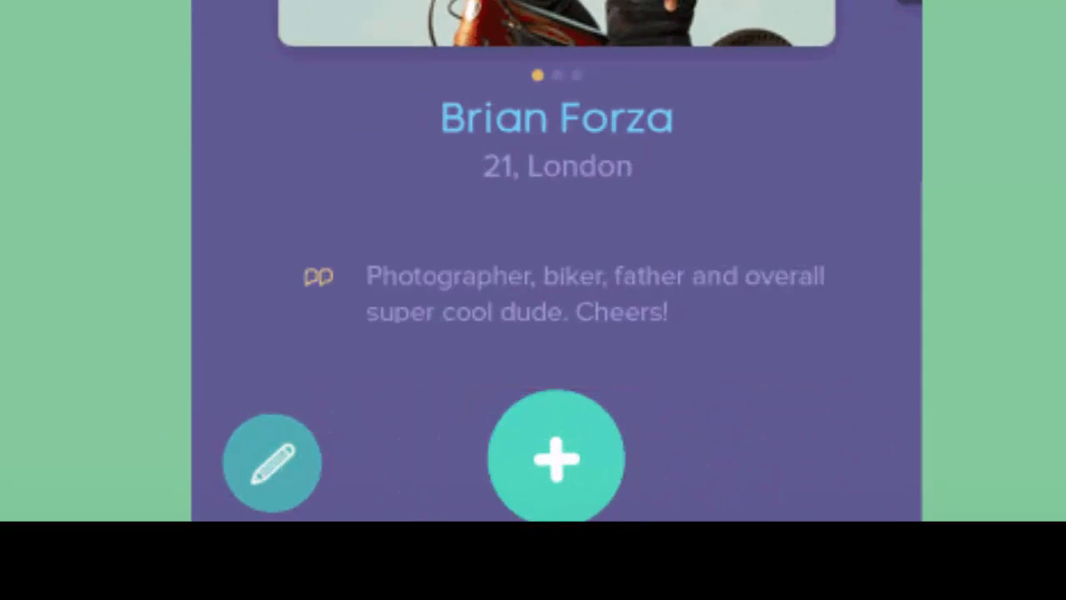
{"action": "left_click", "coordinate": [557, 458]}
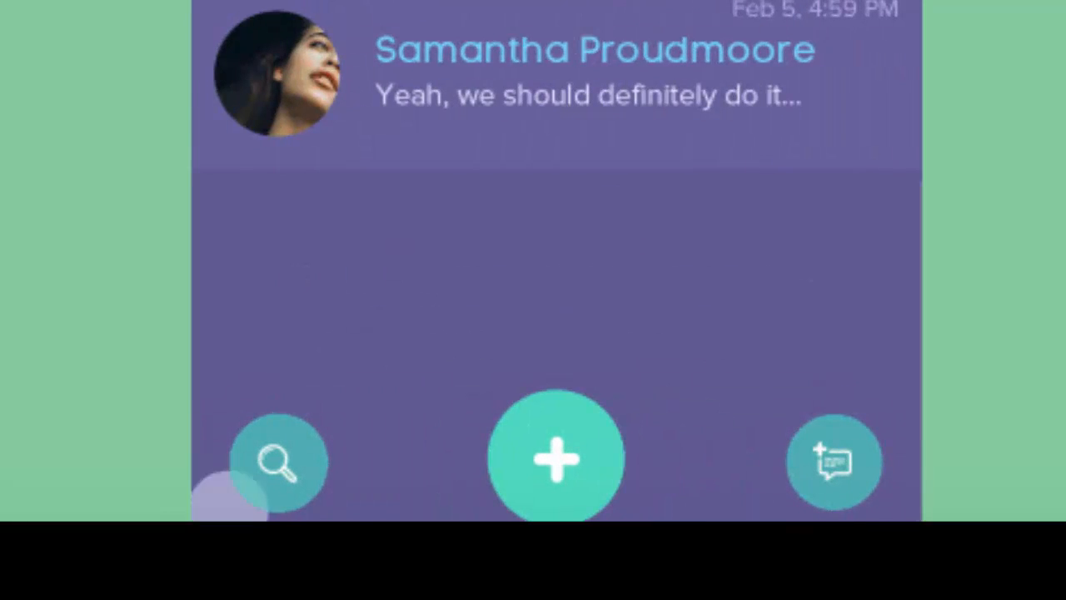
{"action": "left_click", "coordinate": [557, 459]}
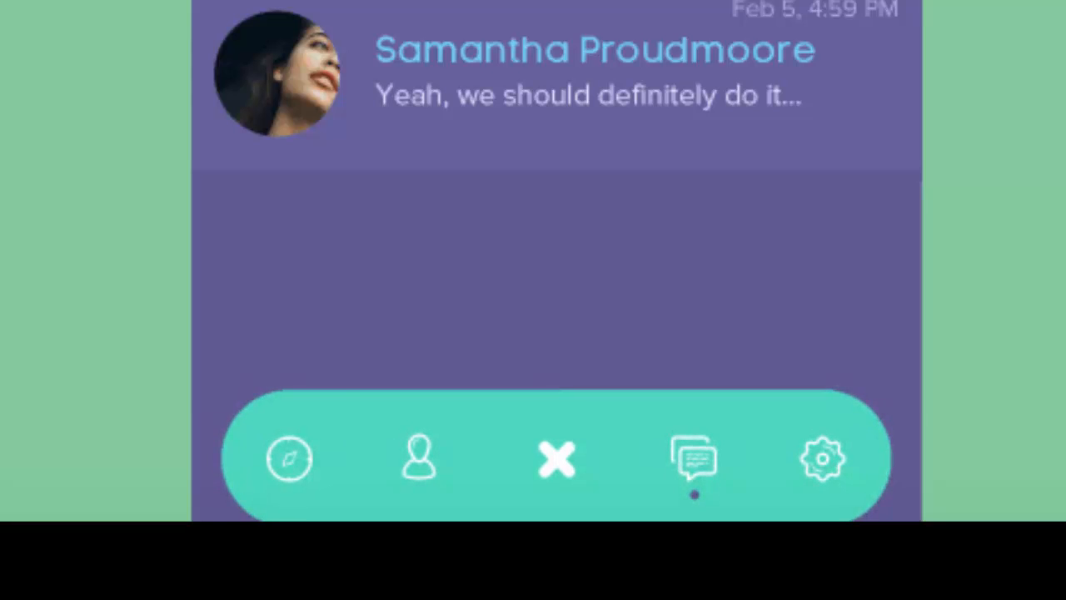
{"action": "left_click", "coordinate": [290, 458]}
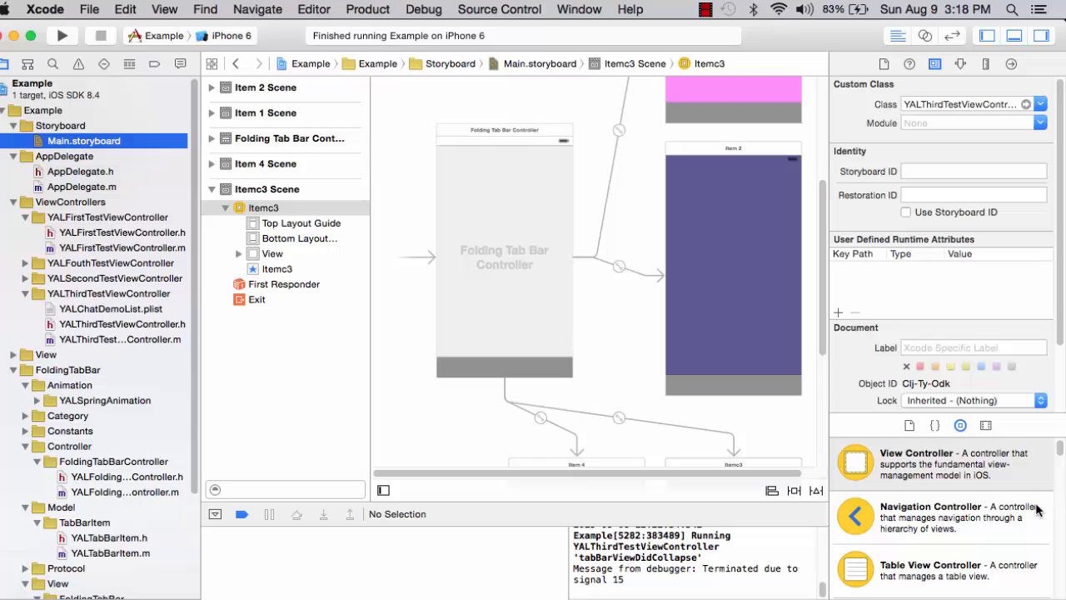
{"action": "mouse_move", "coordinate": [928, 510]}
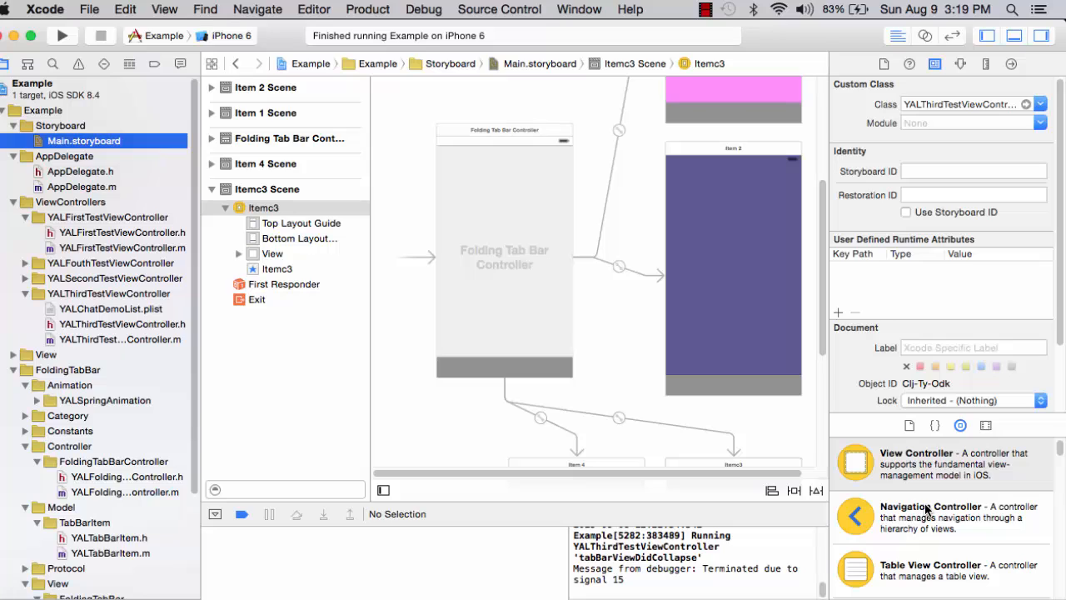
{"action": "mouse_move", "coordinate": [858, 369]}
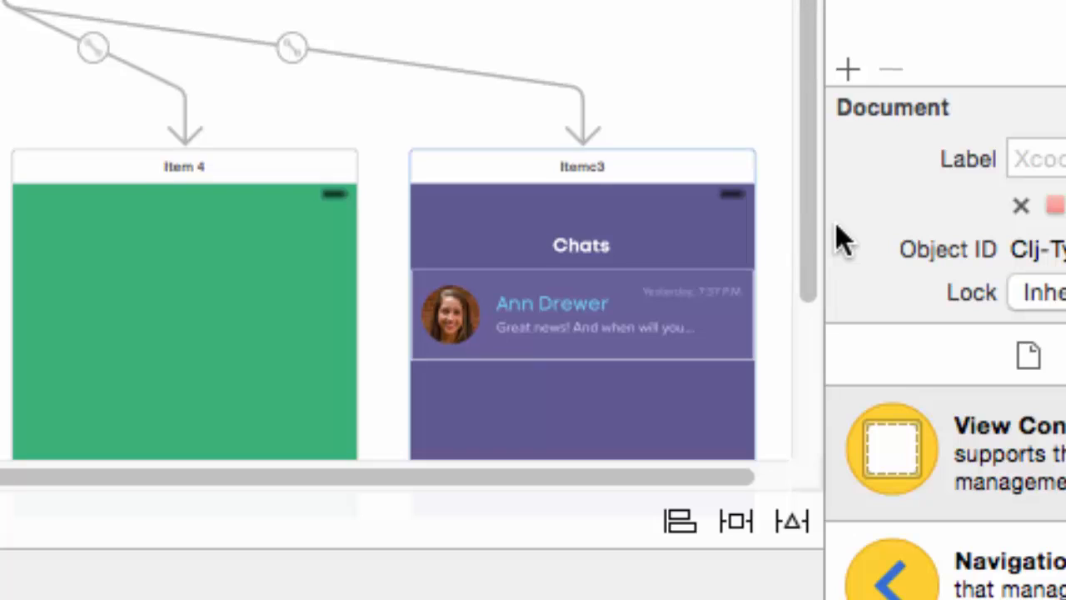
{"action": "left_click", "coordinate": [581, 166]}
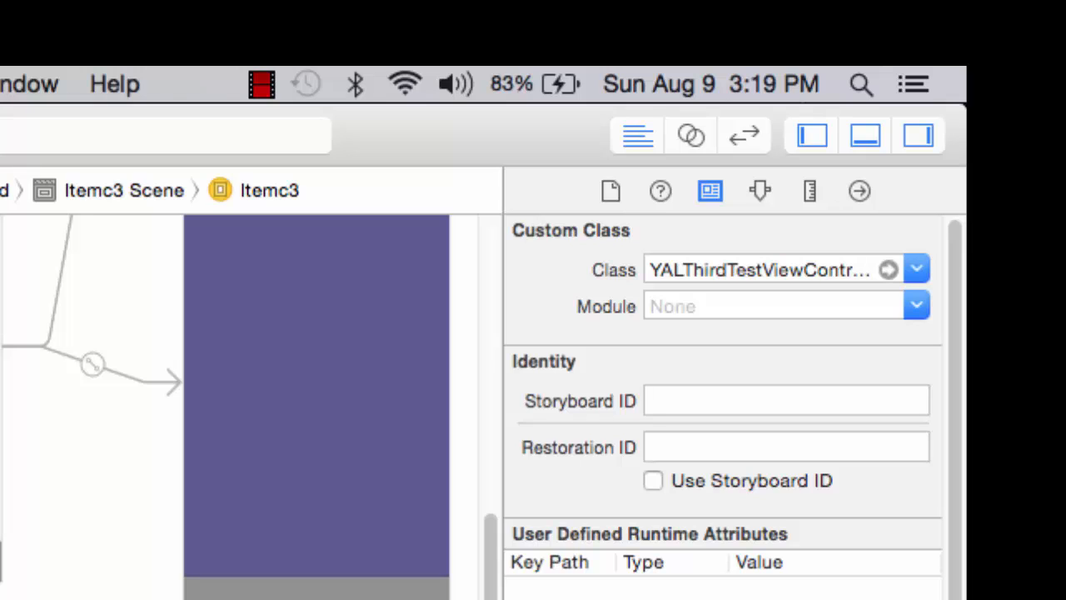
{"action": "left_click", "coordinate": [759, 269]}
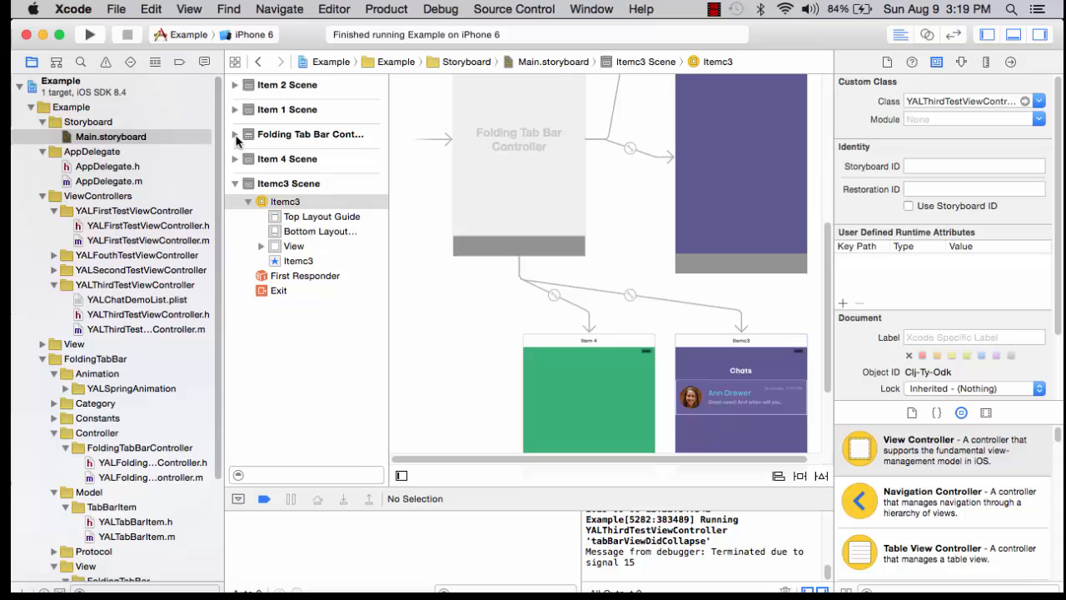
Expand the Folding Tab Bar Controller Scene and select its controller to show class YALFoldingTabBarController
{"action": "left_click", "coordinate": [236, 134]}
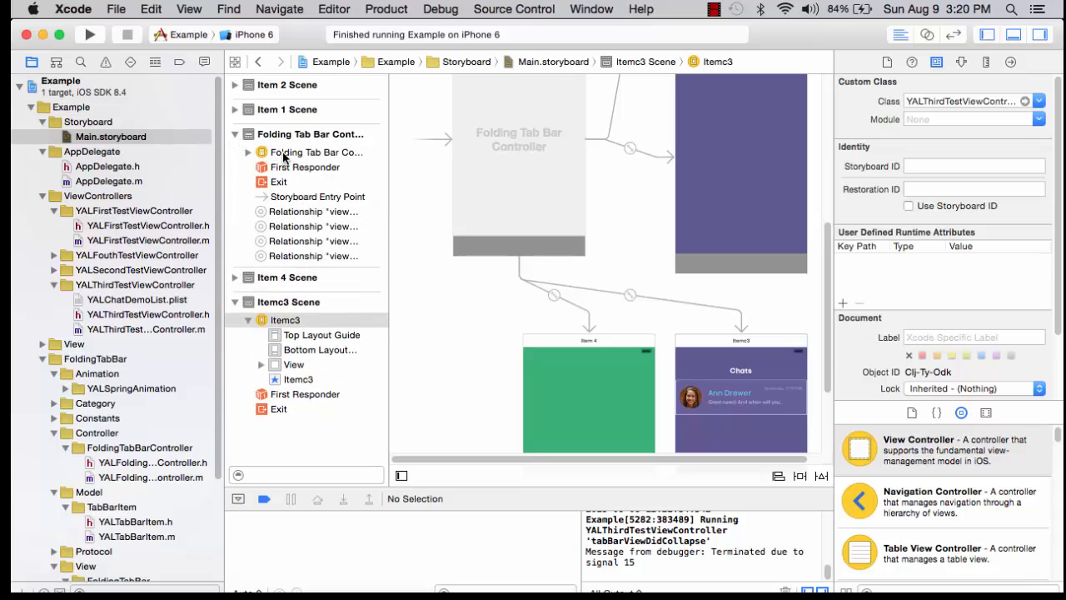
{"action": "left_click", "coordinate": [316, 152]}
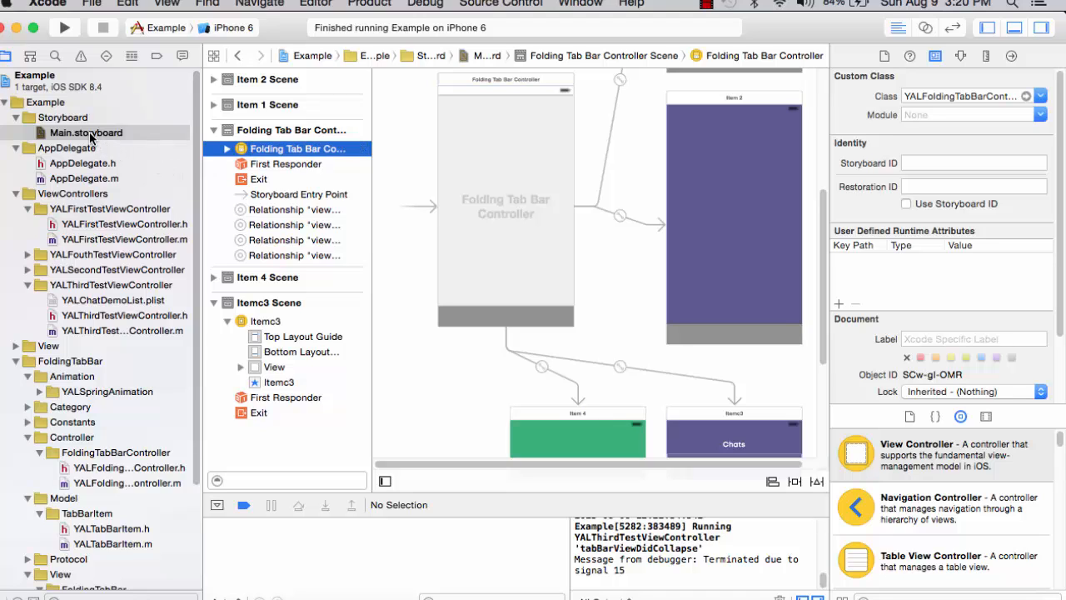
{"action": "mouse_move", "coordinate": [82, 190]}
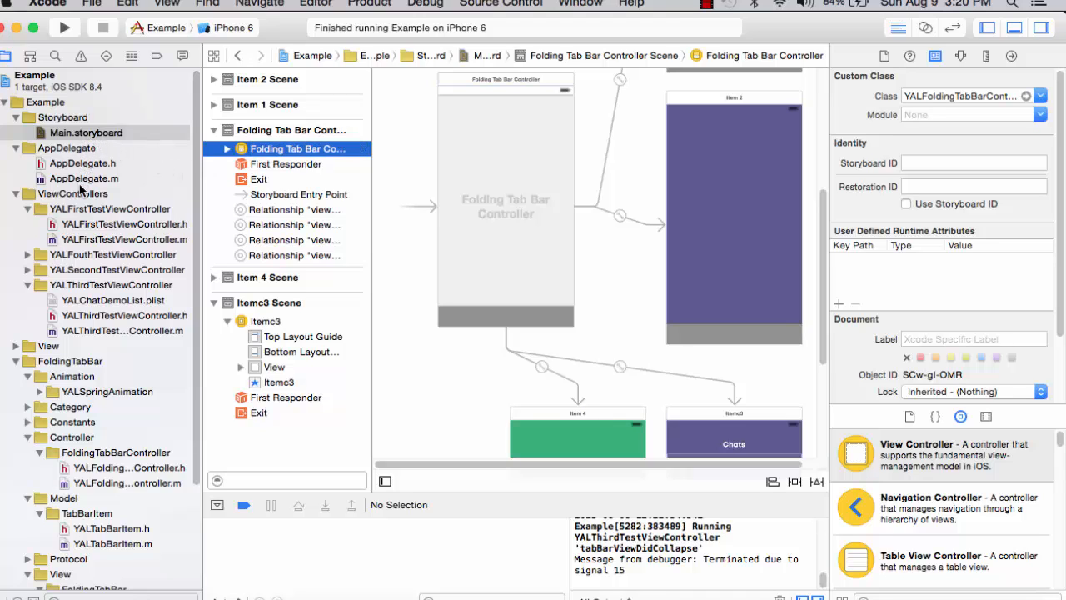
Open AppDelegate.m to view setupYALTabBarController, then run the Example app in the Simulator
{"action": "left_click", "coordinate": [83, 179]}
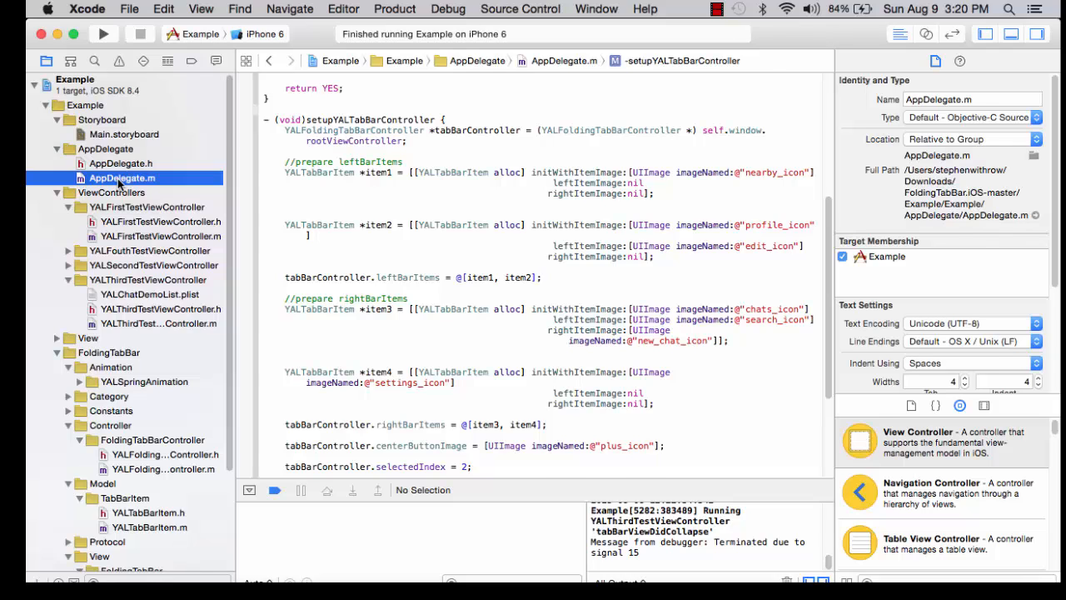
{"action": "left_click", "coordinate": [157, 527]}
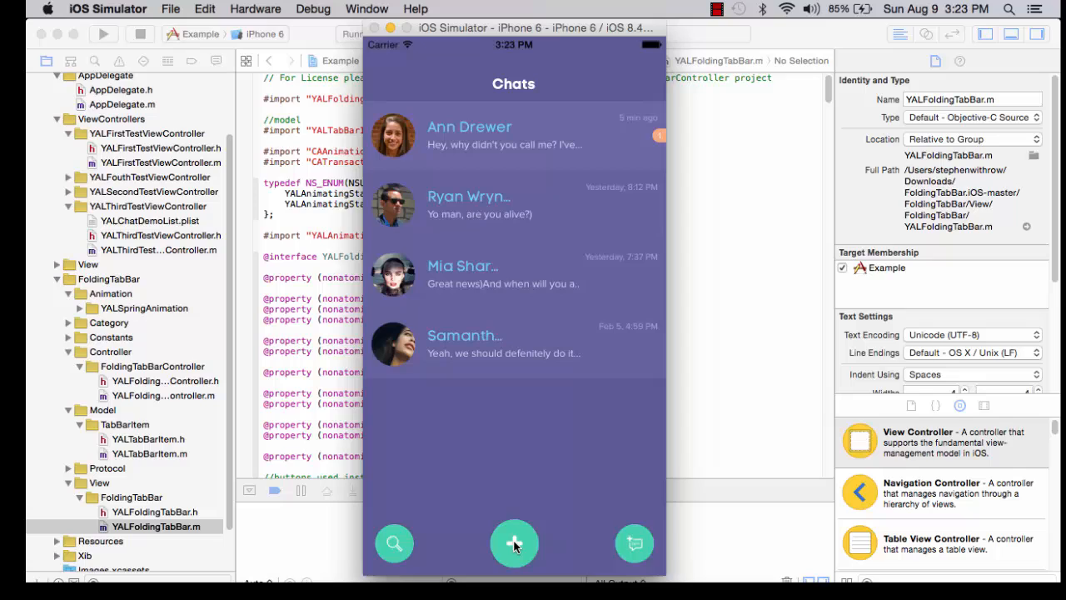
Unfold and fold the Chats tab bar twice, then click the outer tab items, ending collapsed
{"action": "left_click", "coordinate": [514, 543]}
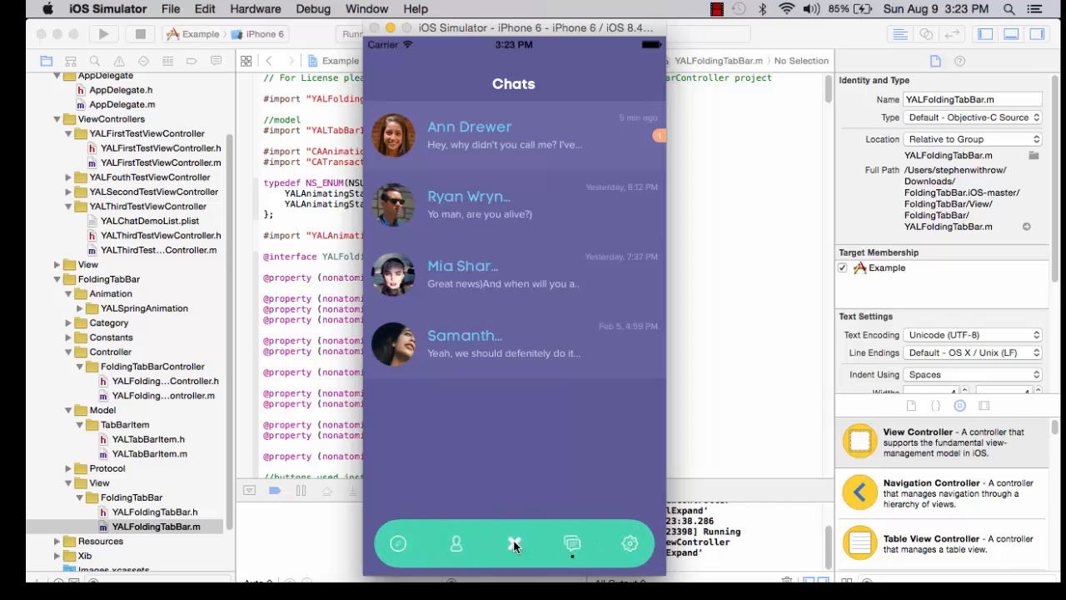
{"action": "left_click", "coordinate": [514, 544]}
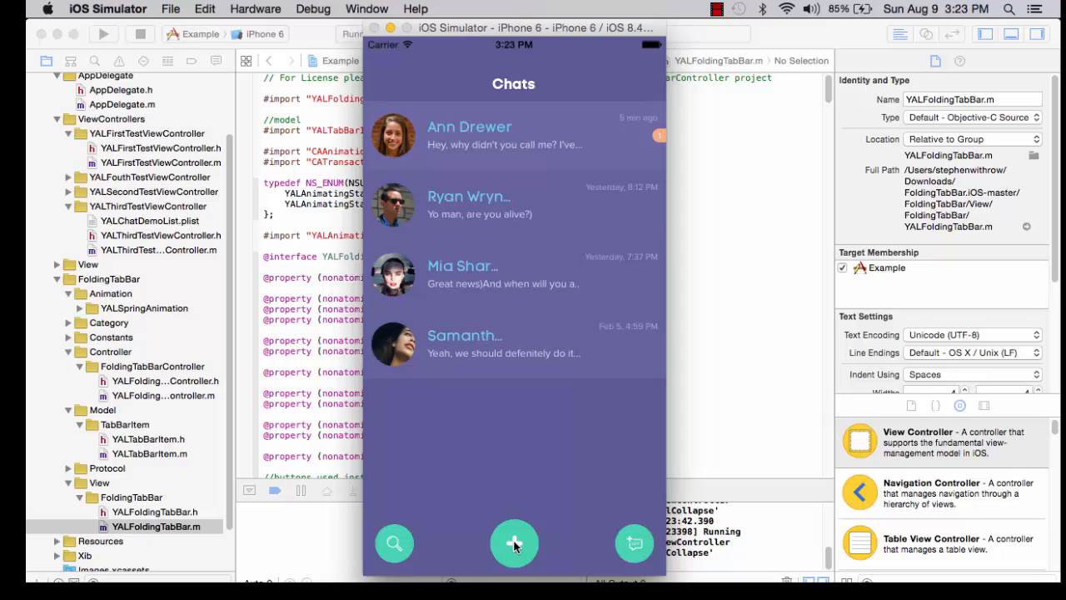
{"action": "left_click", "coordinate": [514, 544]}
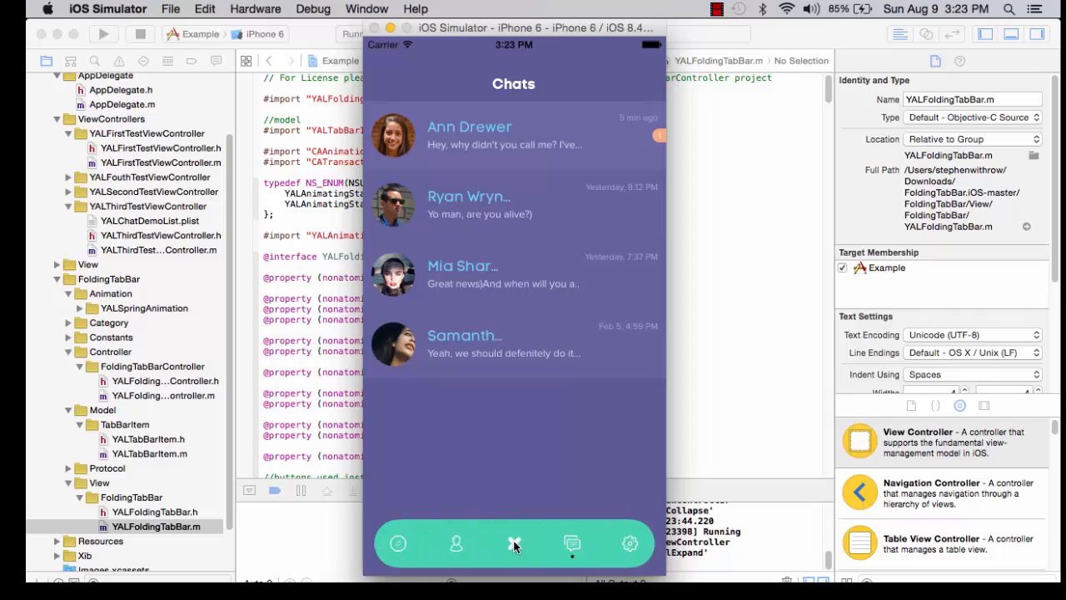
{"action": "left_click", "coordinate": [514, 544]}
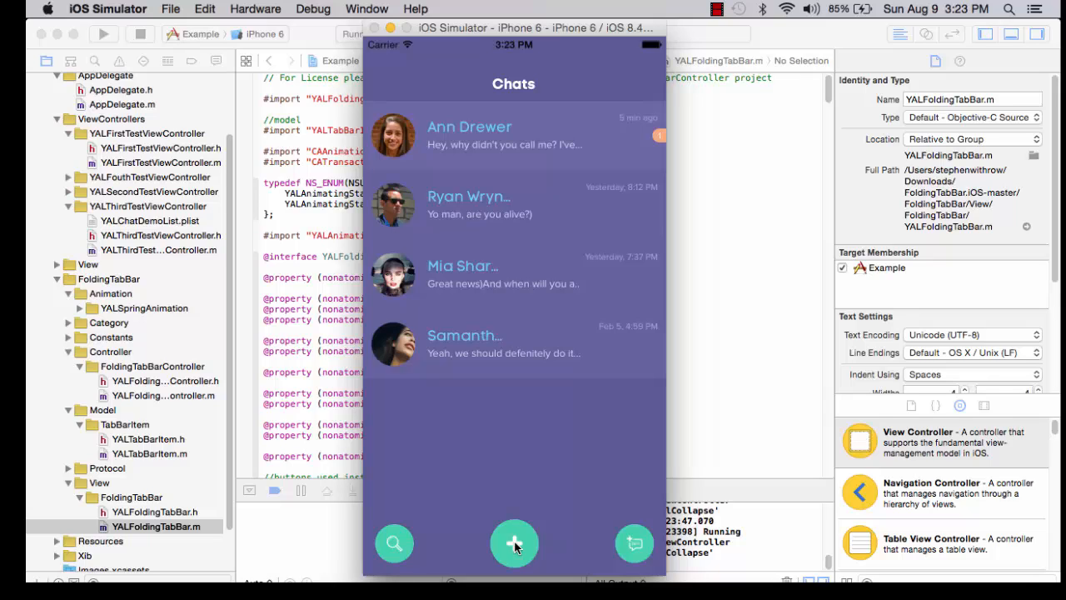
{"action": "left_click", "coordinate": [394, 543]}
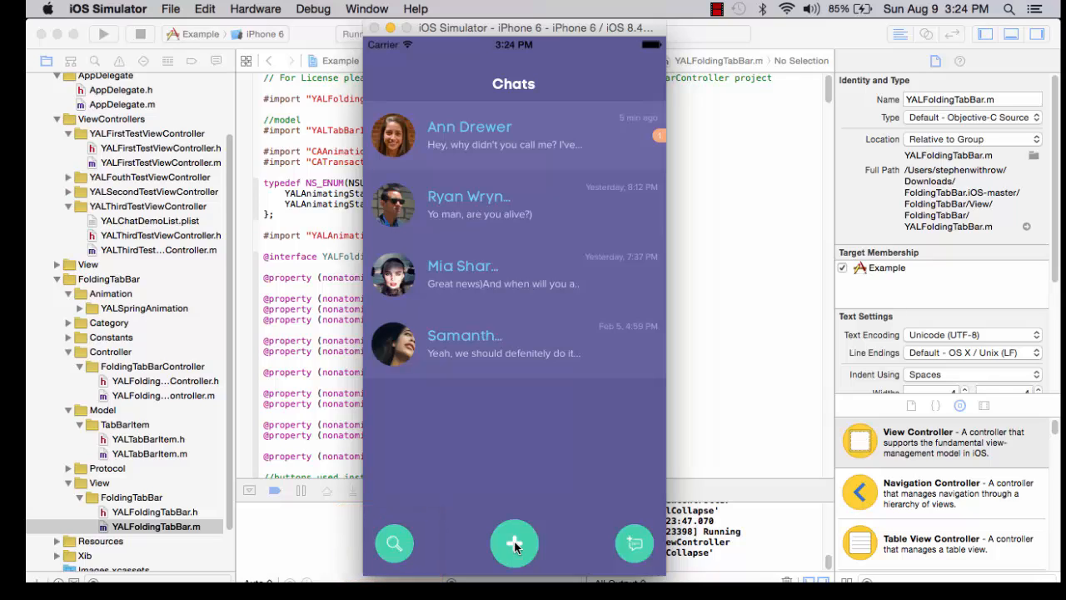
{"action": "left_click", "coordinate": [634, 543]}
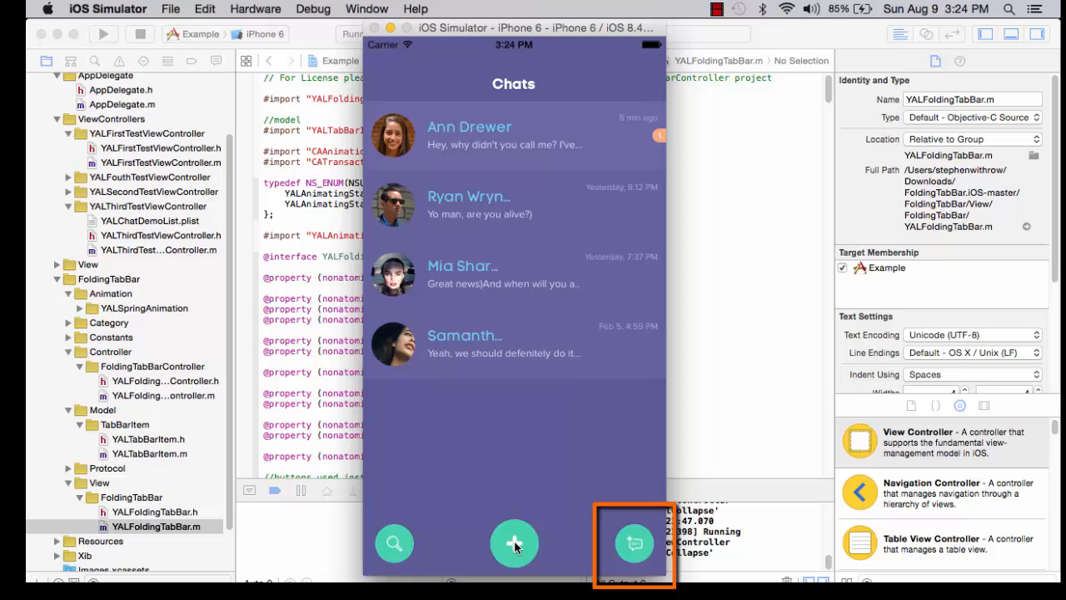